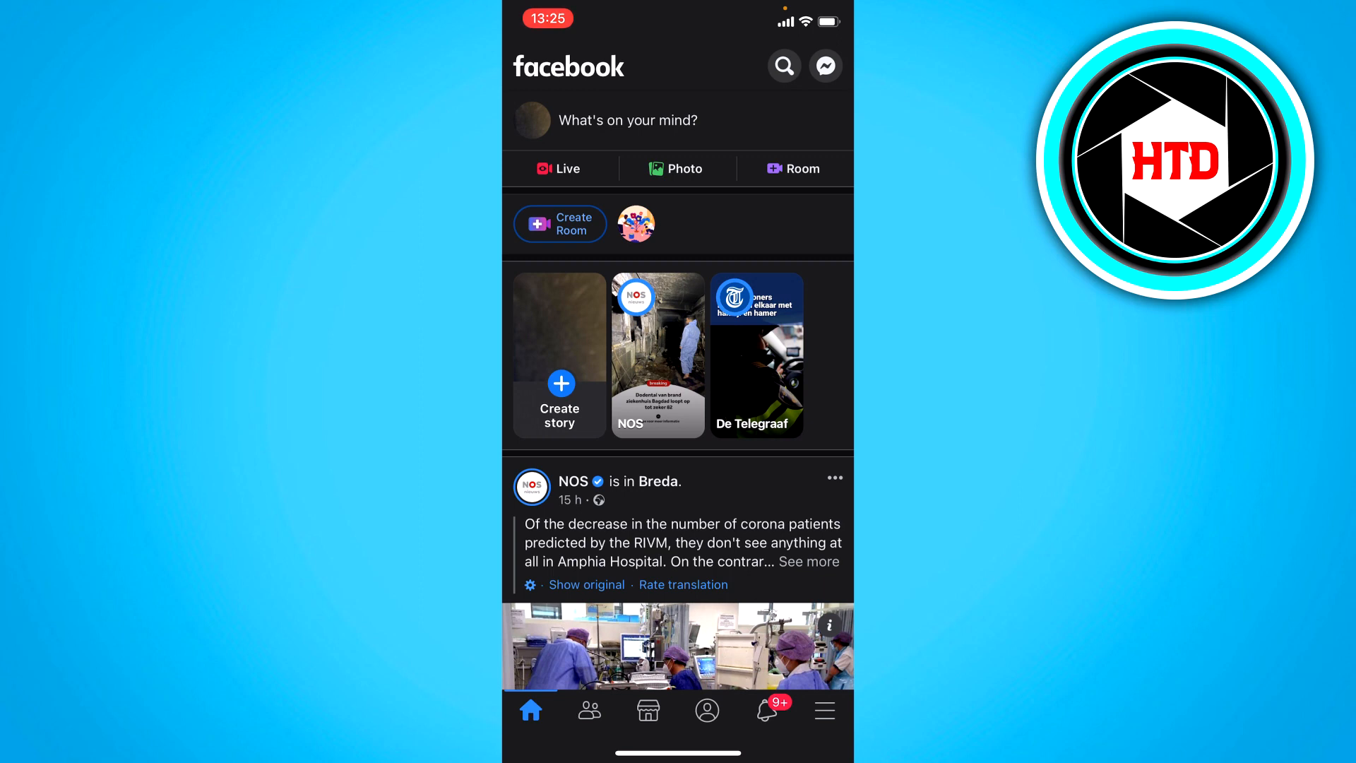
# Step: Go to the Pages menu listing Gzdg and the How to Digital pages
pyautogui.click(822, 710)
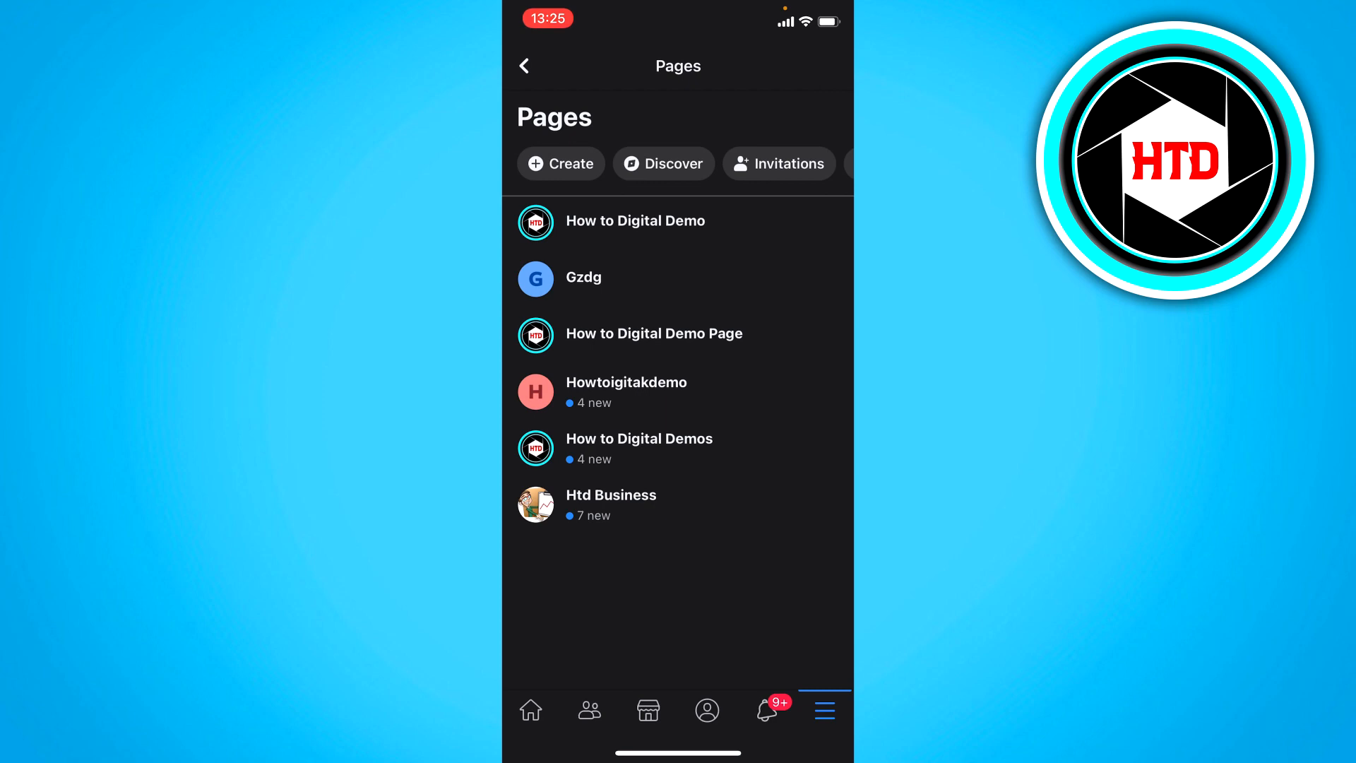
# Step: Open the Gzdg Page and bring up its Settings list
pyautogui.click(581, 279)
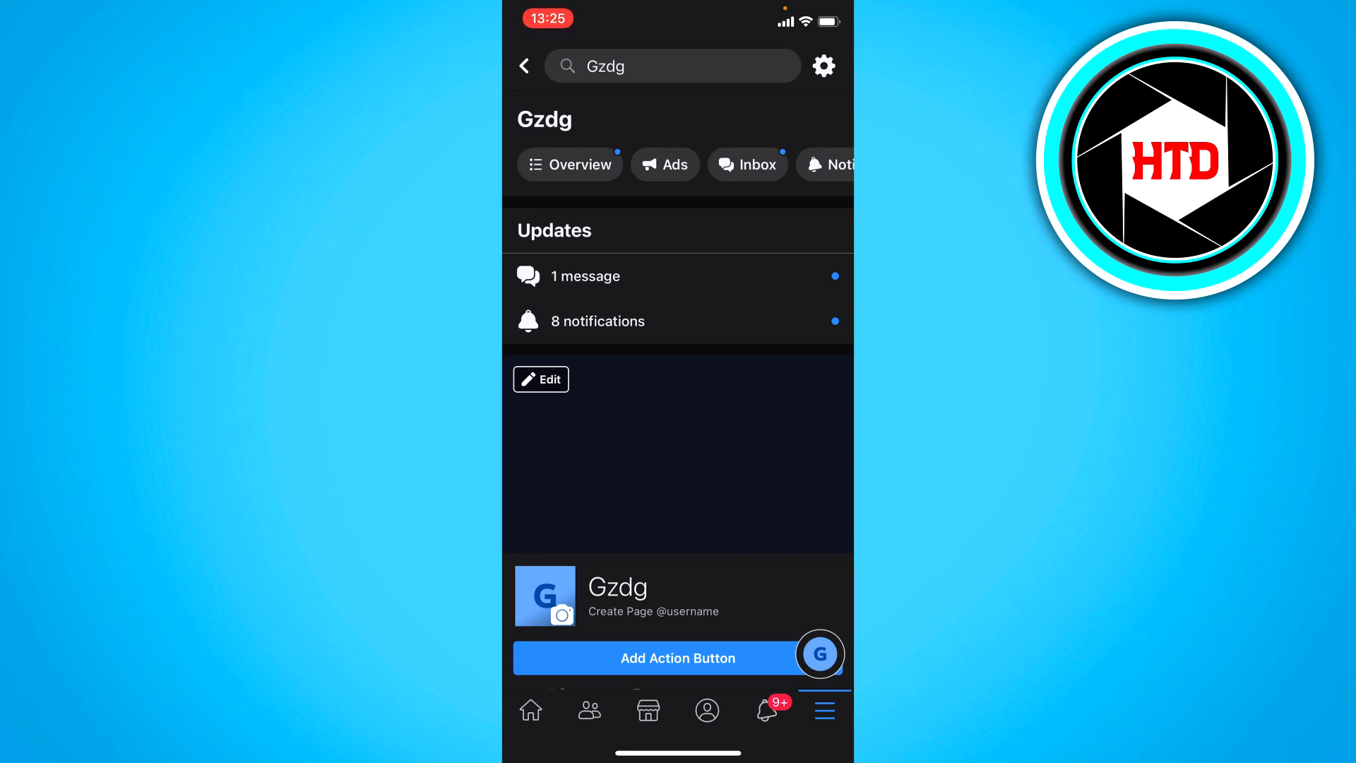
pyautogui.click(822, 67)
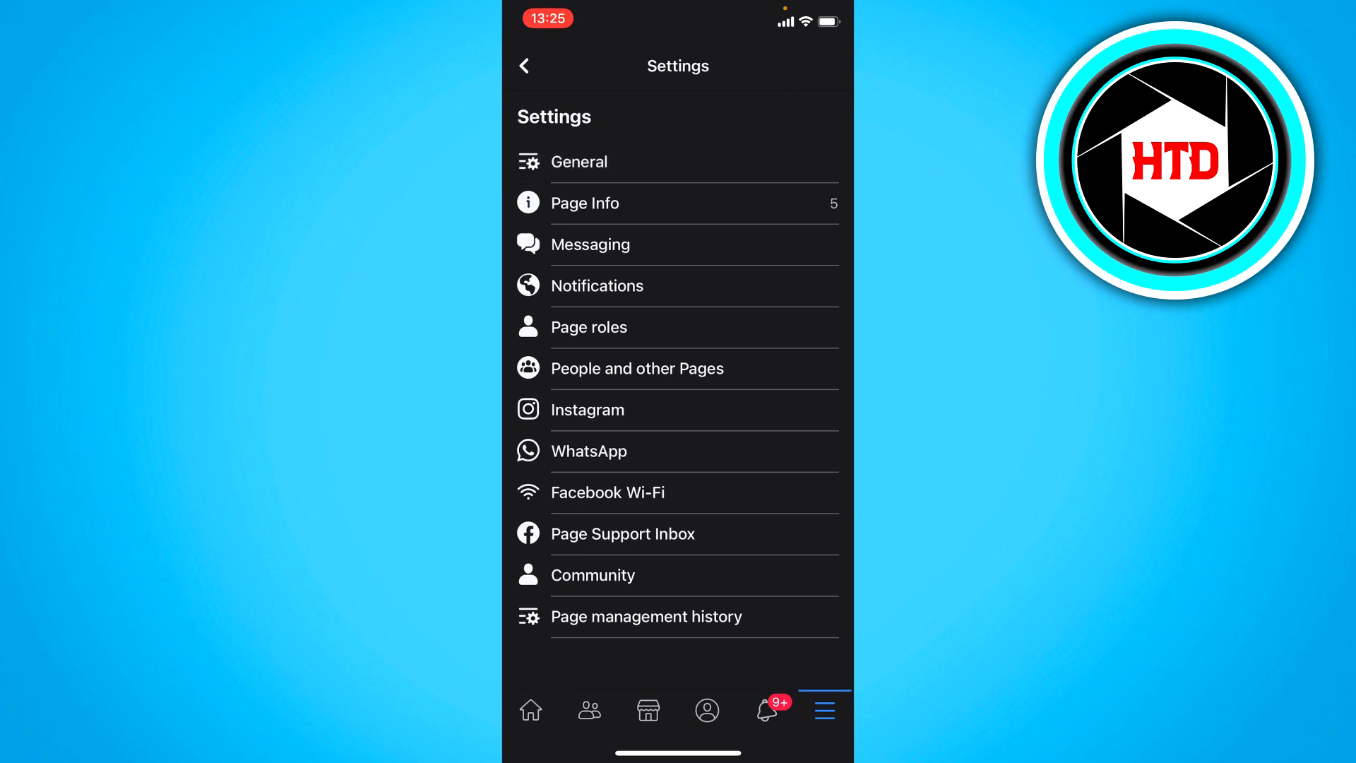
# Step: Go into General settings and locate the Remove Page section for Gzdg
pyautogui.click(579, 161)
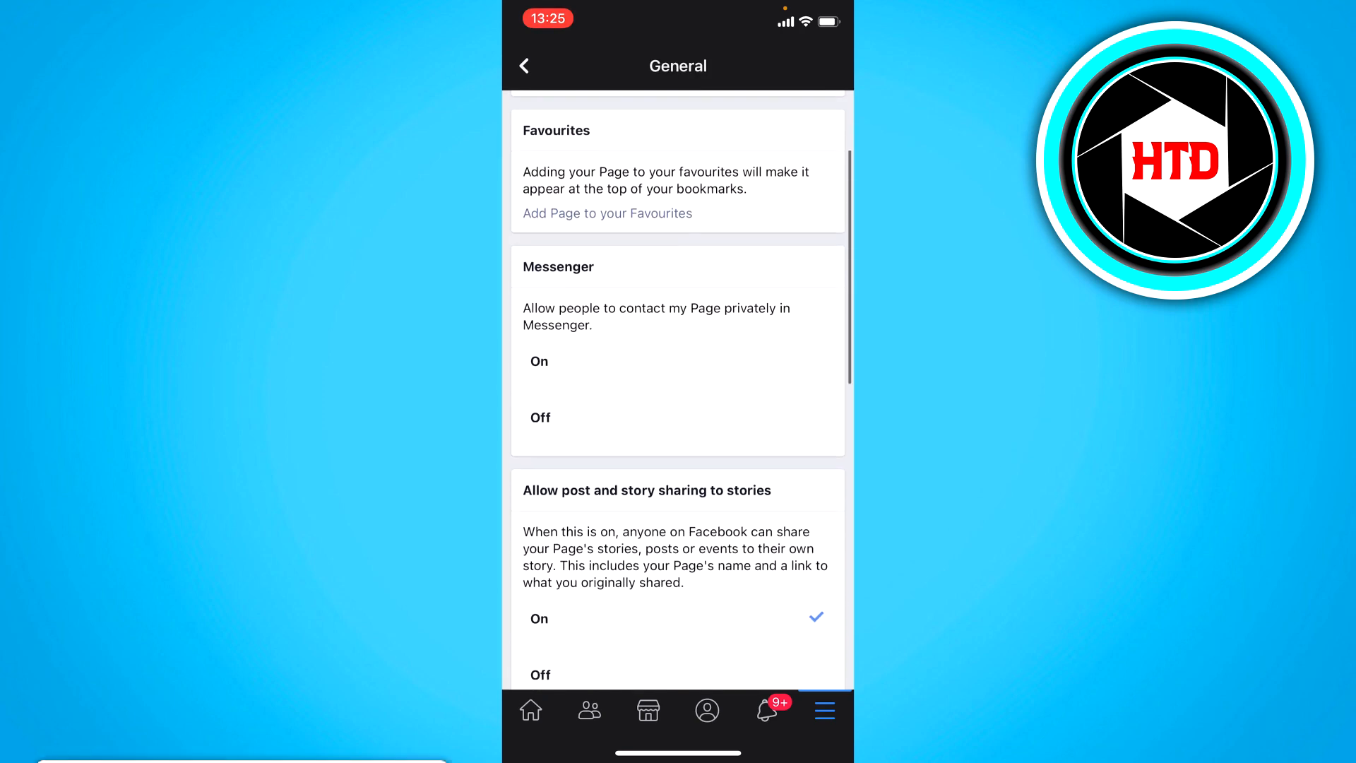
pyautogui.scroll(-3)
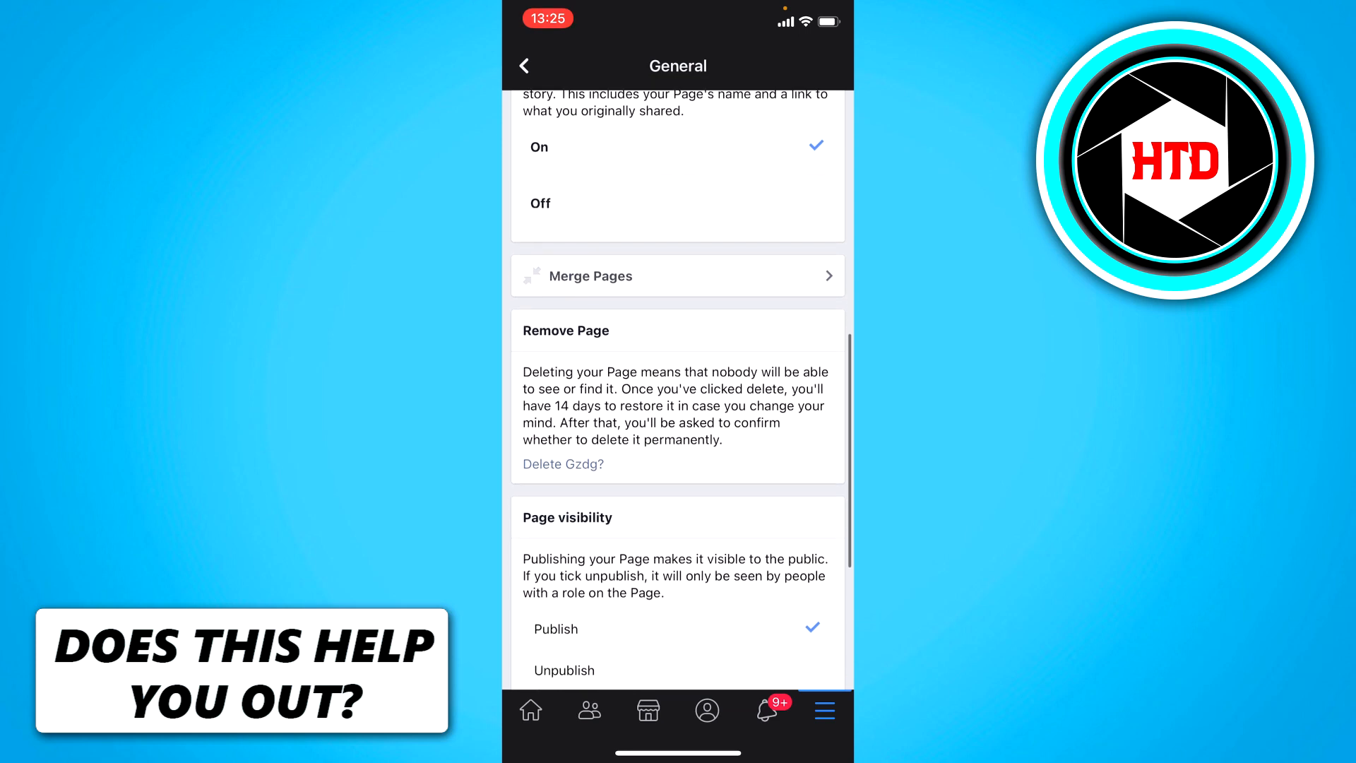
pyautogui.scroll(3)
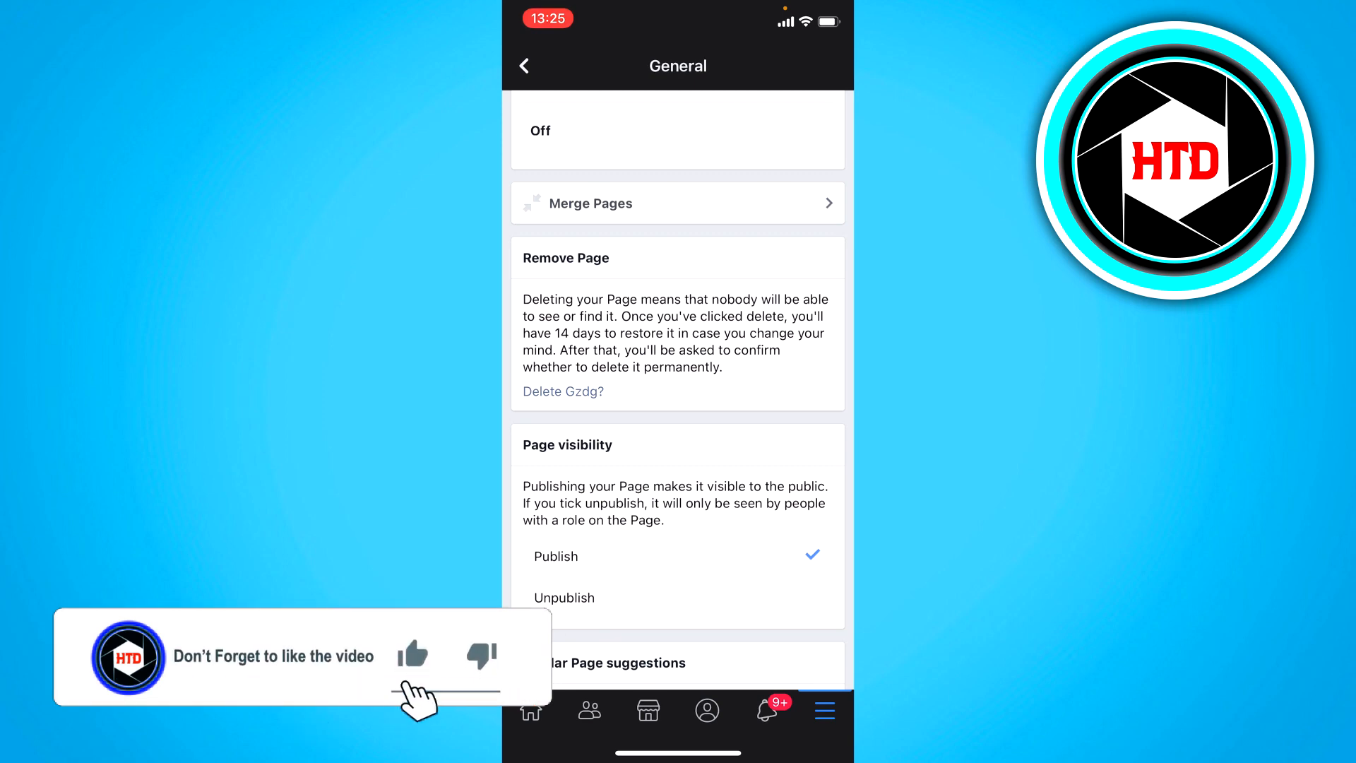
# Step: Delete the Gzdg Page and confirm, starting its 14-day deletion window
pyautogui.click(562, 391)
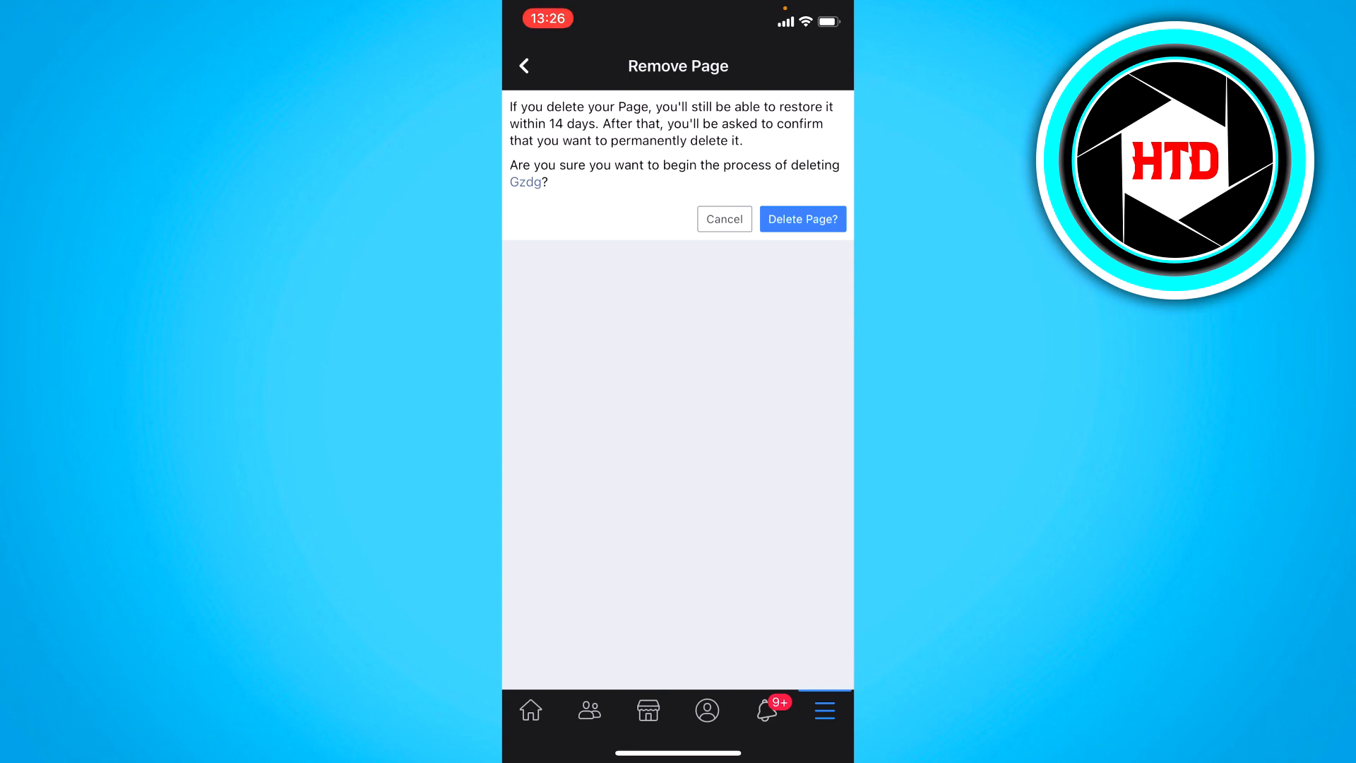
pyautogui.click(801, 219)
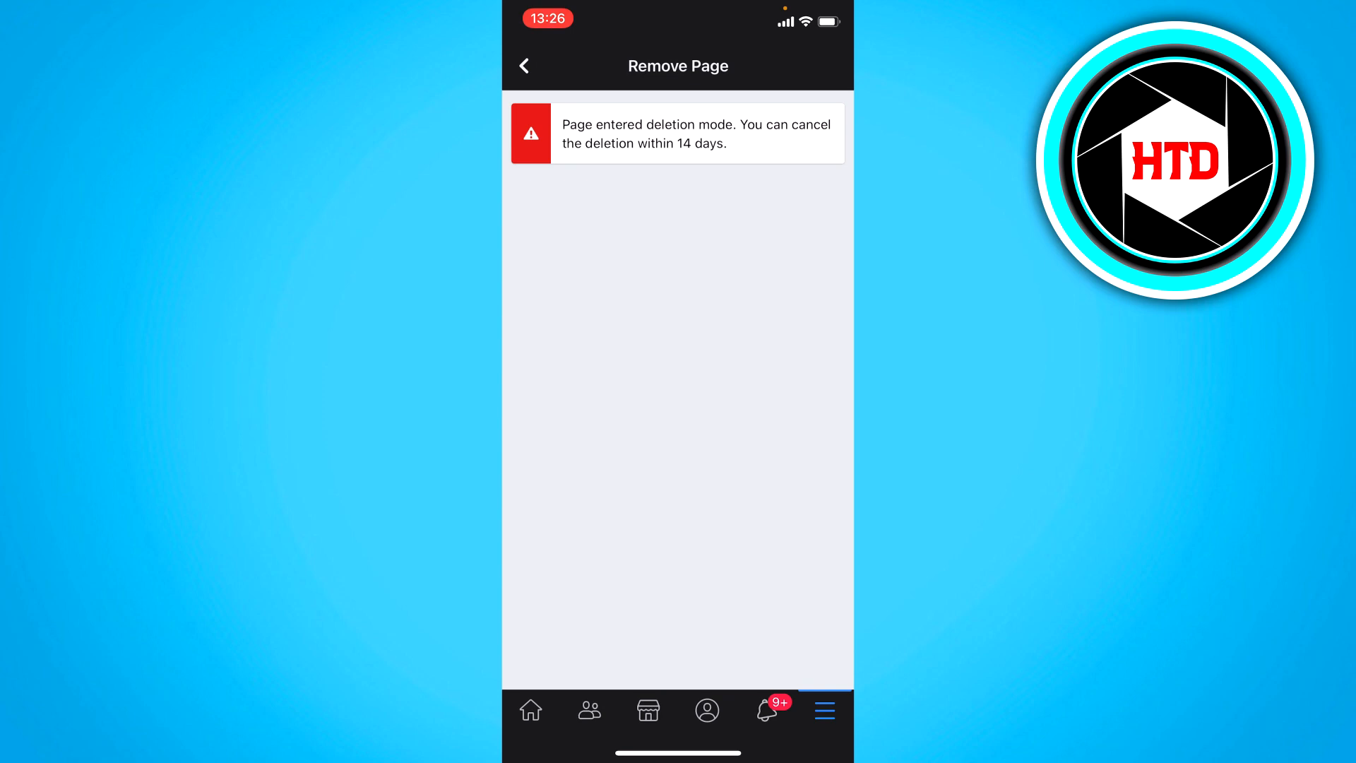
# Step: Return to the Pages list, where Gzdg still appears pending deletion
pyautogui.click(522, 66)
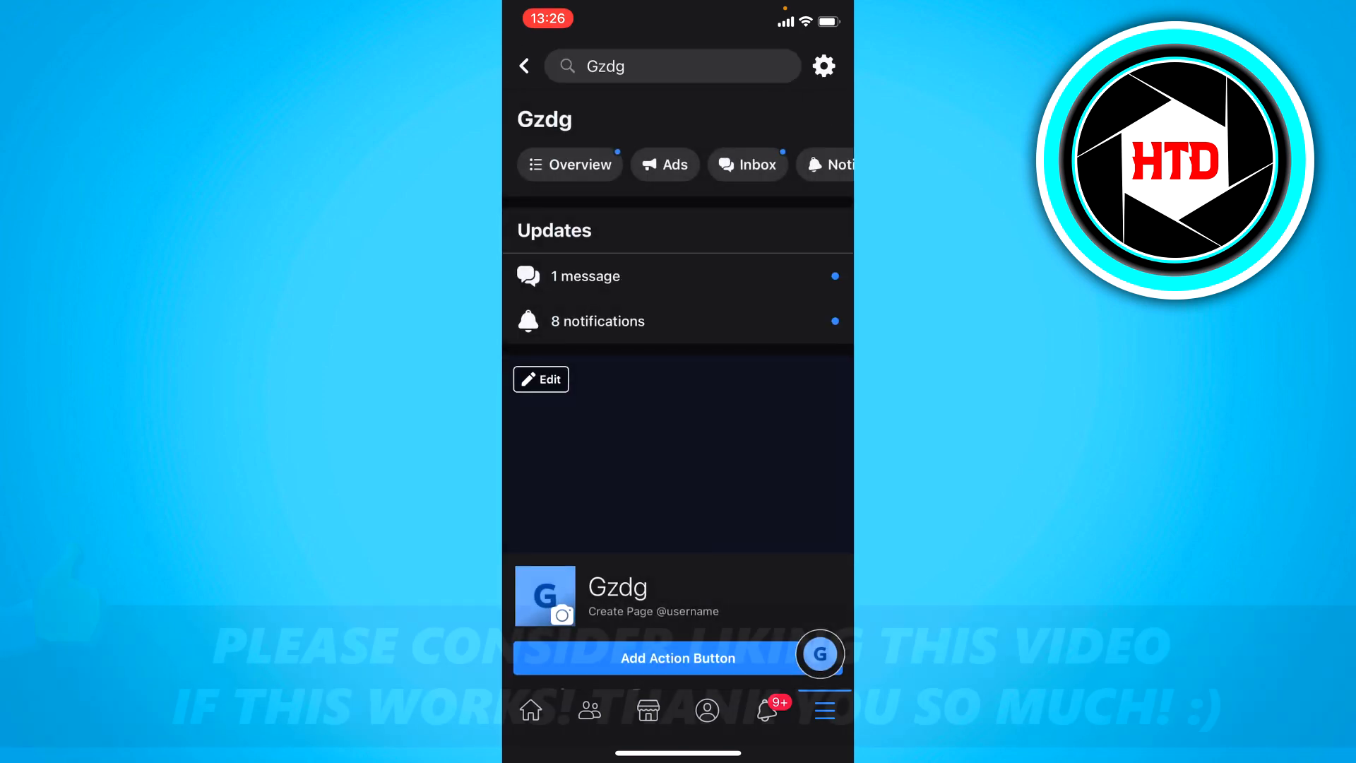
pyautogui.click(524, 67)
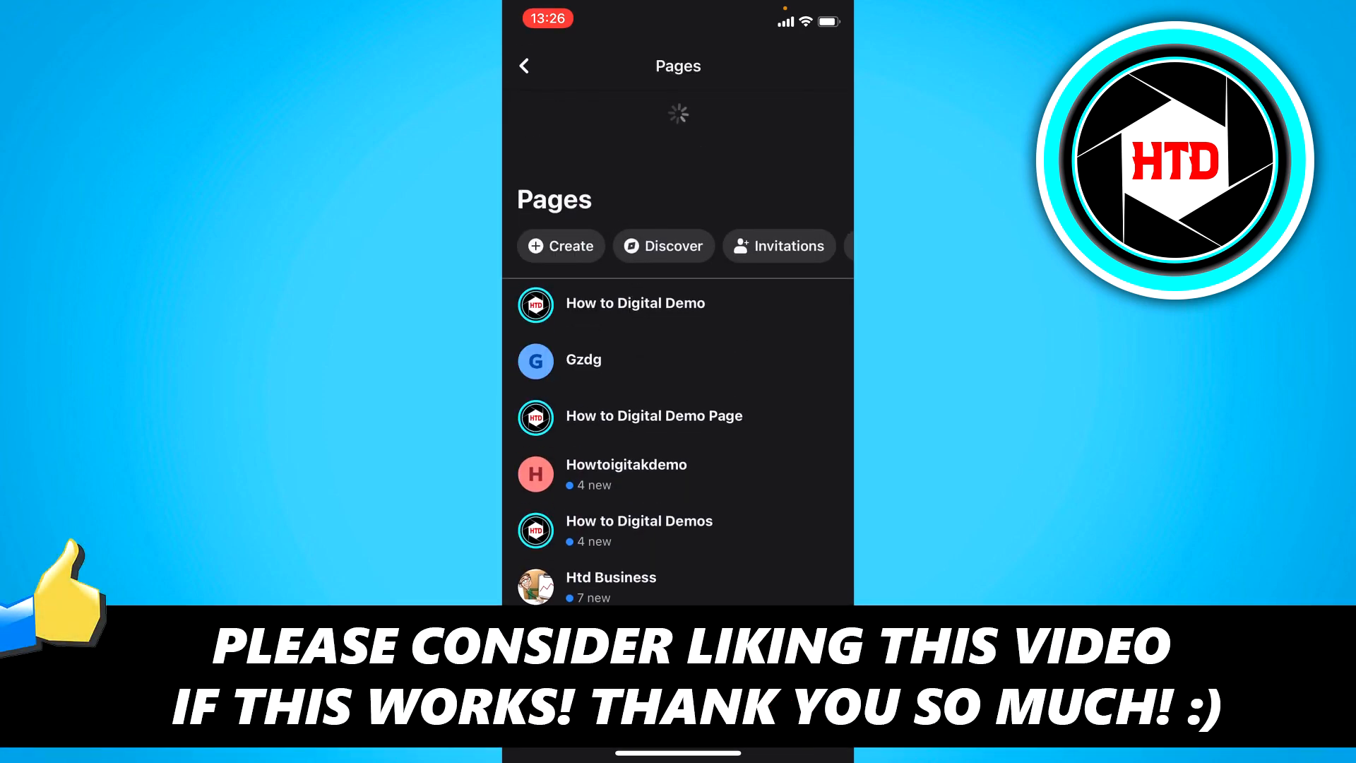